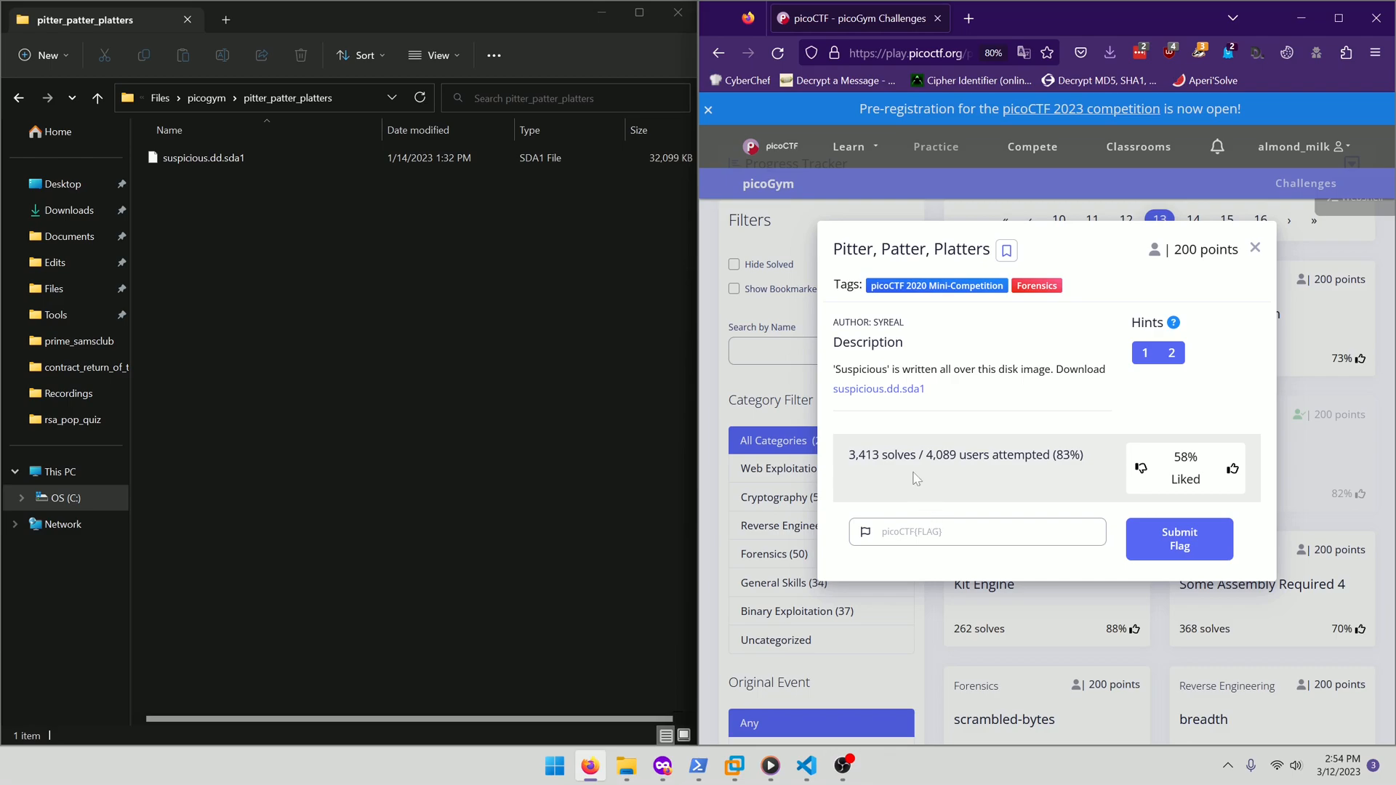
mouse_move(908, 473)
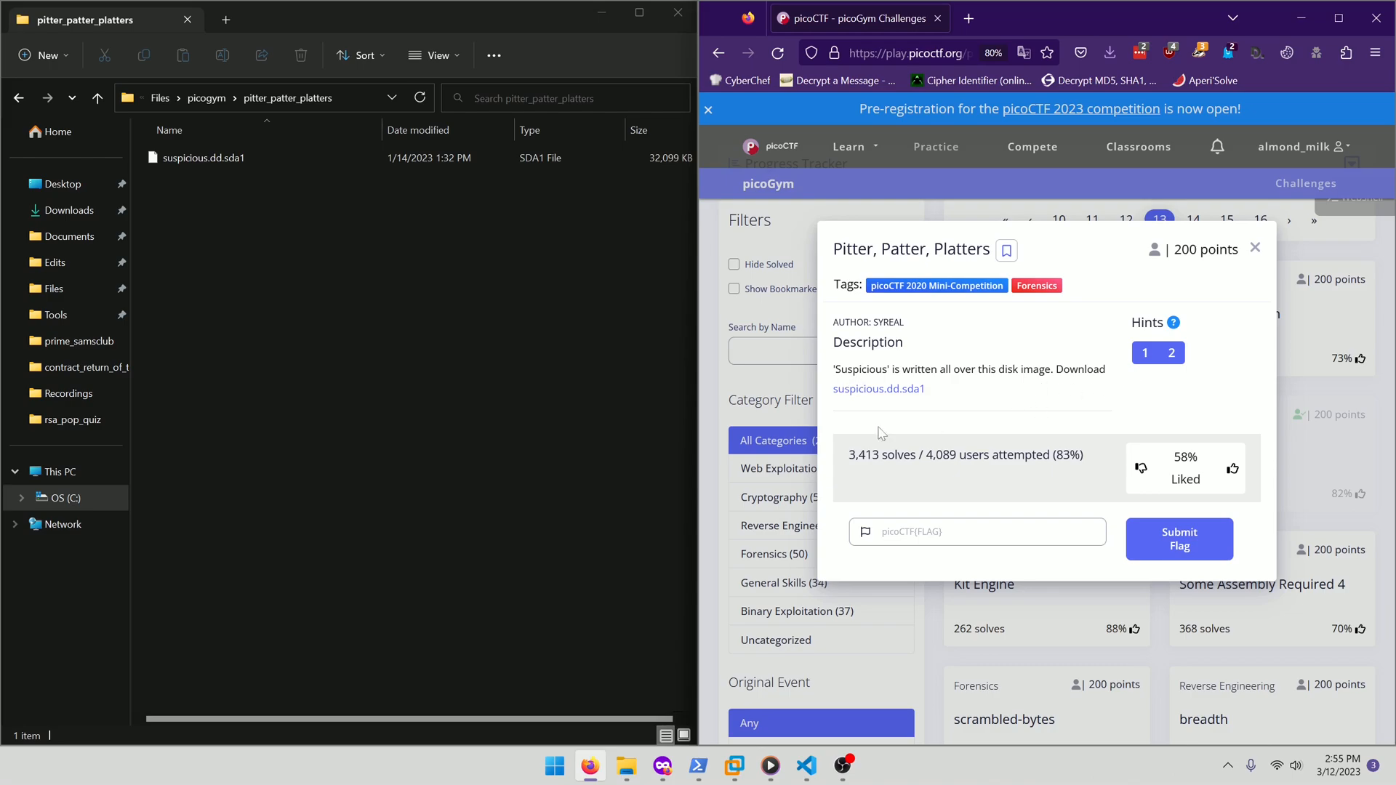
mouse_move(953, 406)
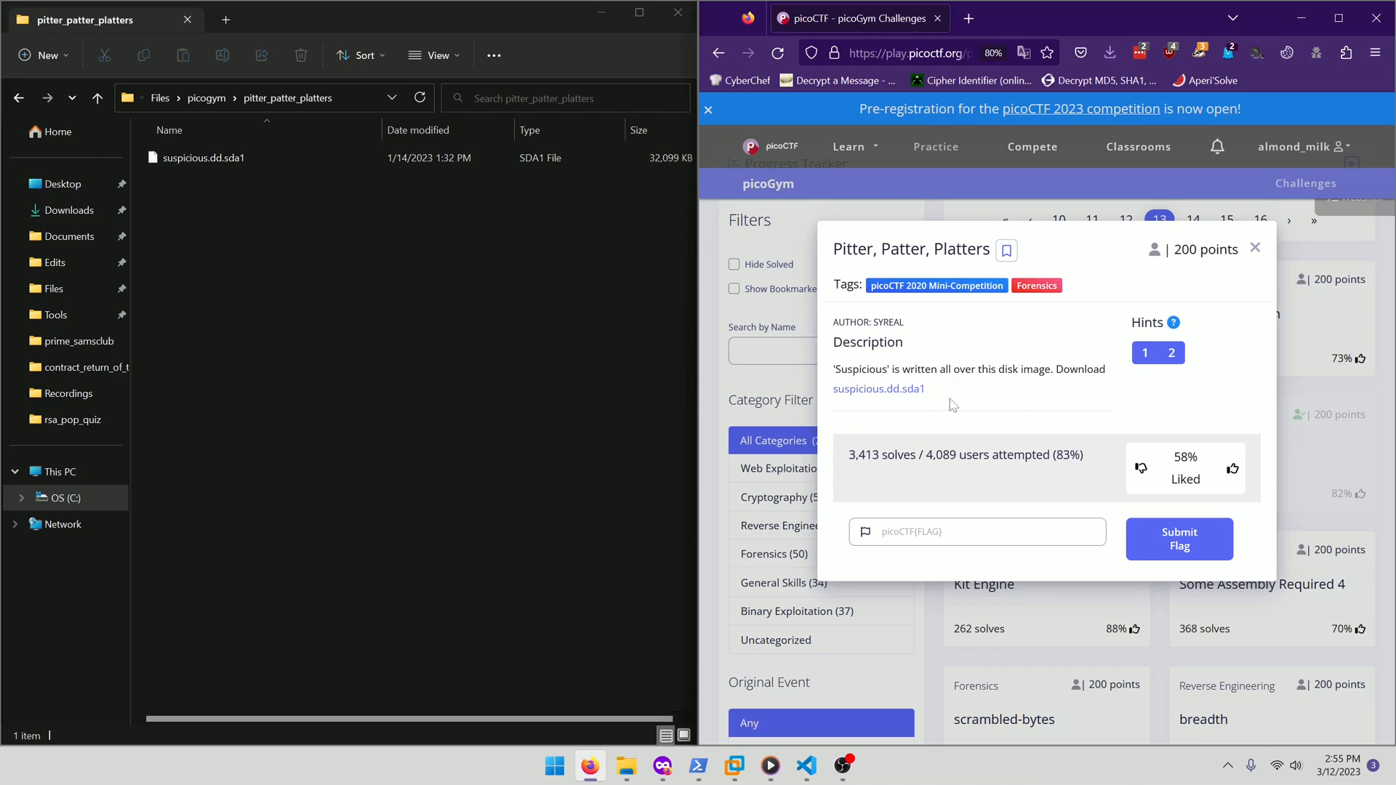
mouse_move(935, 405)
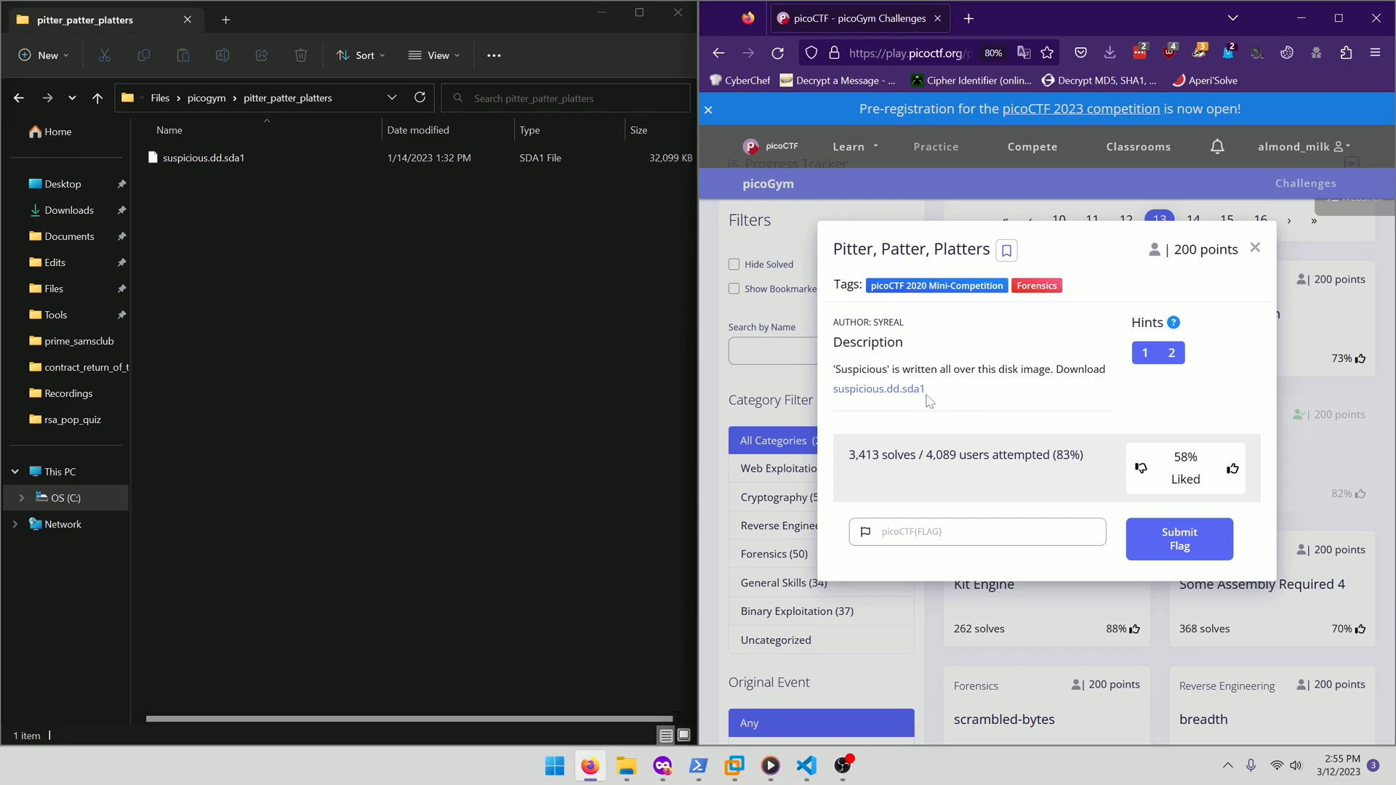
mouse_move(387, 29)
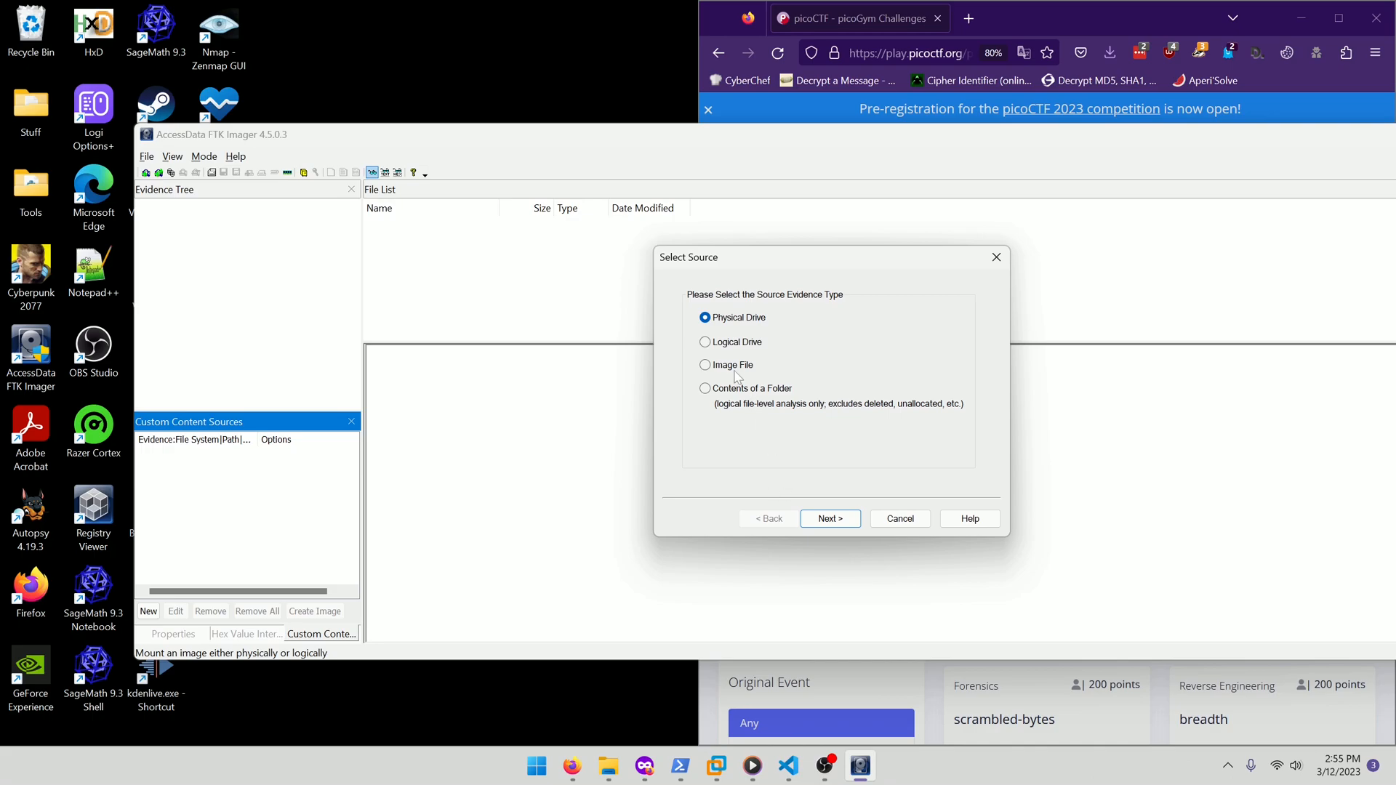
Step: Add the suspicious.dd.sda1 image from the pitter_patter_platters folder as an Image File evidence item
left_click(829, 519)
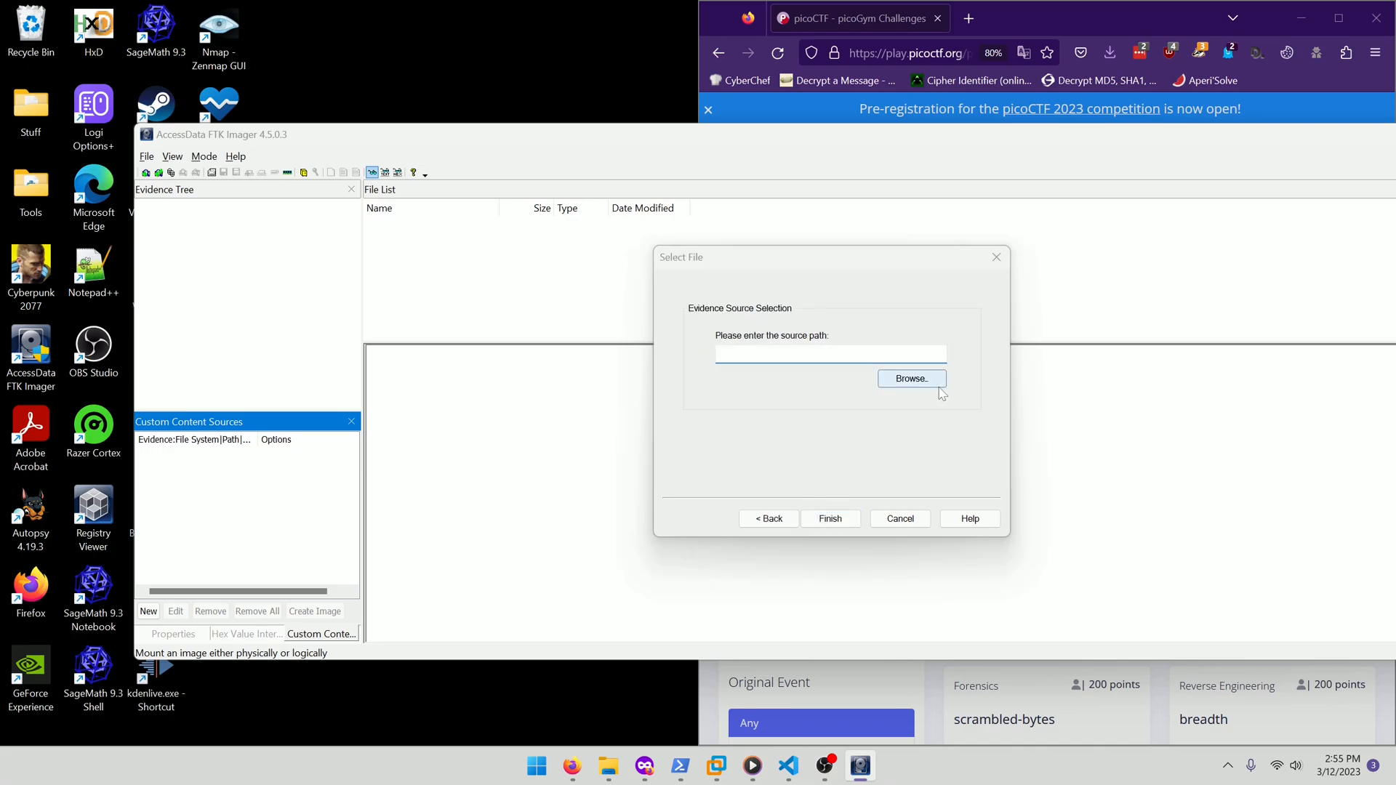
type("C:\\YouTube\\Files\\picogym\\pitter_patter_platters\\suspicious.")
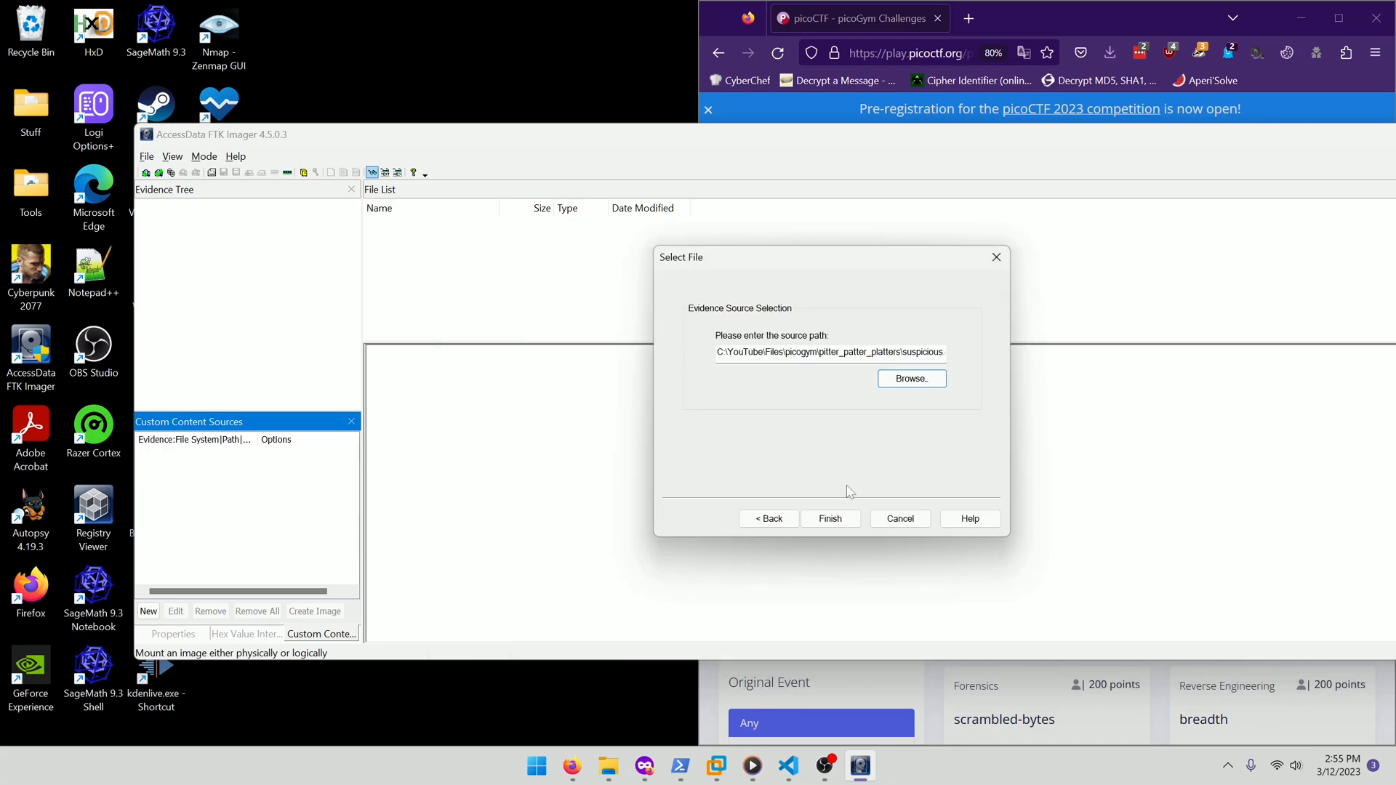
left_click(828, 519)
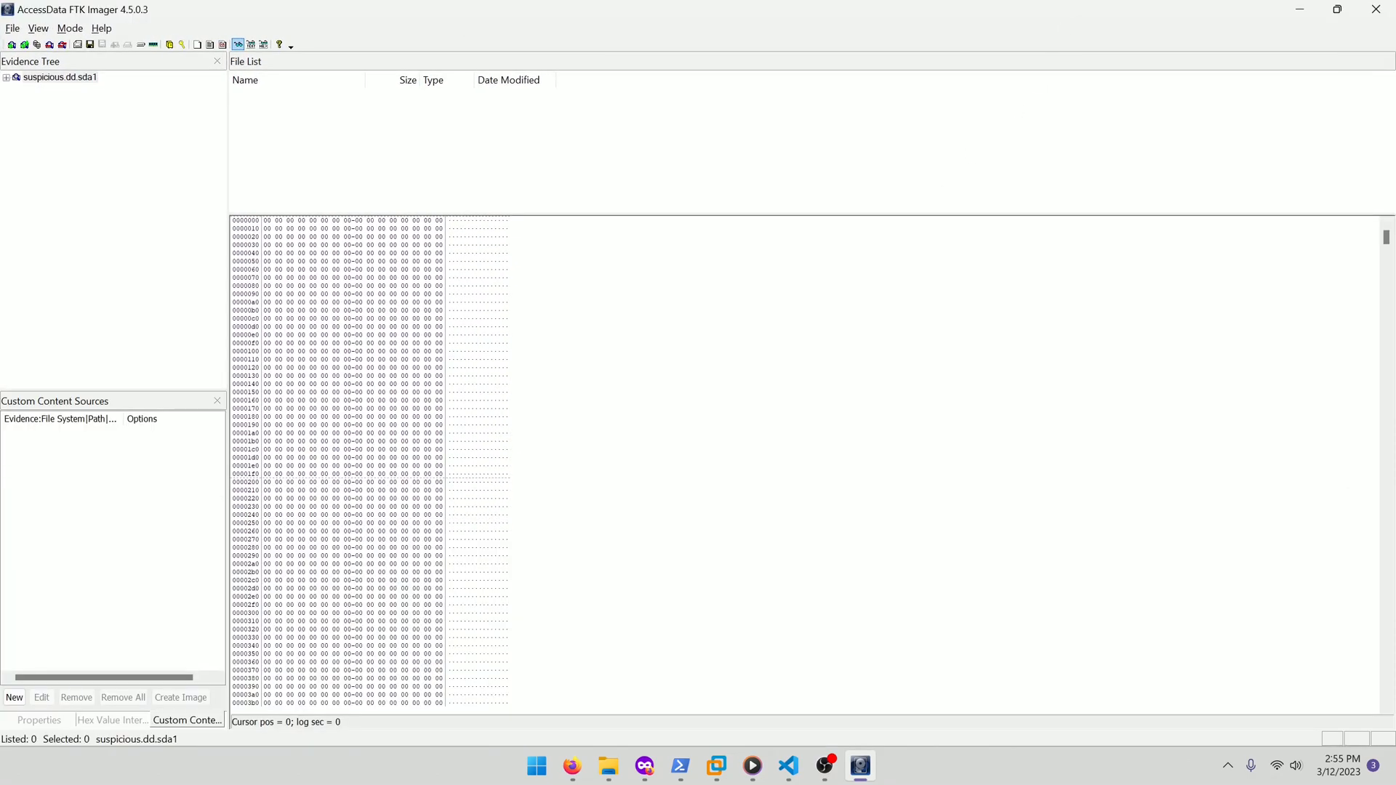
Step: Browse to the NONAME [Ext3] root and read suspicious-file.txt's 'look here -->' hint
scroll("down", 3)
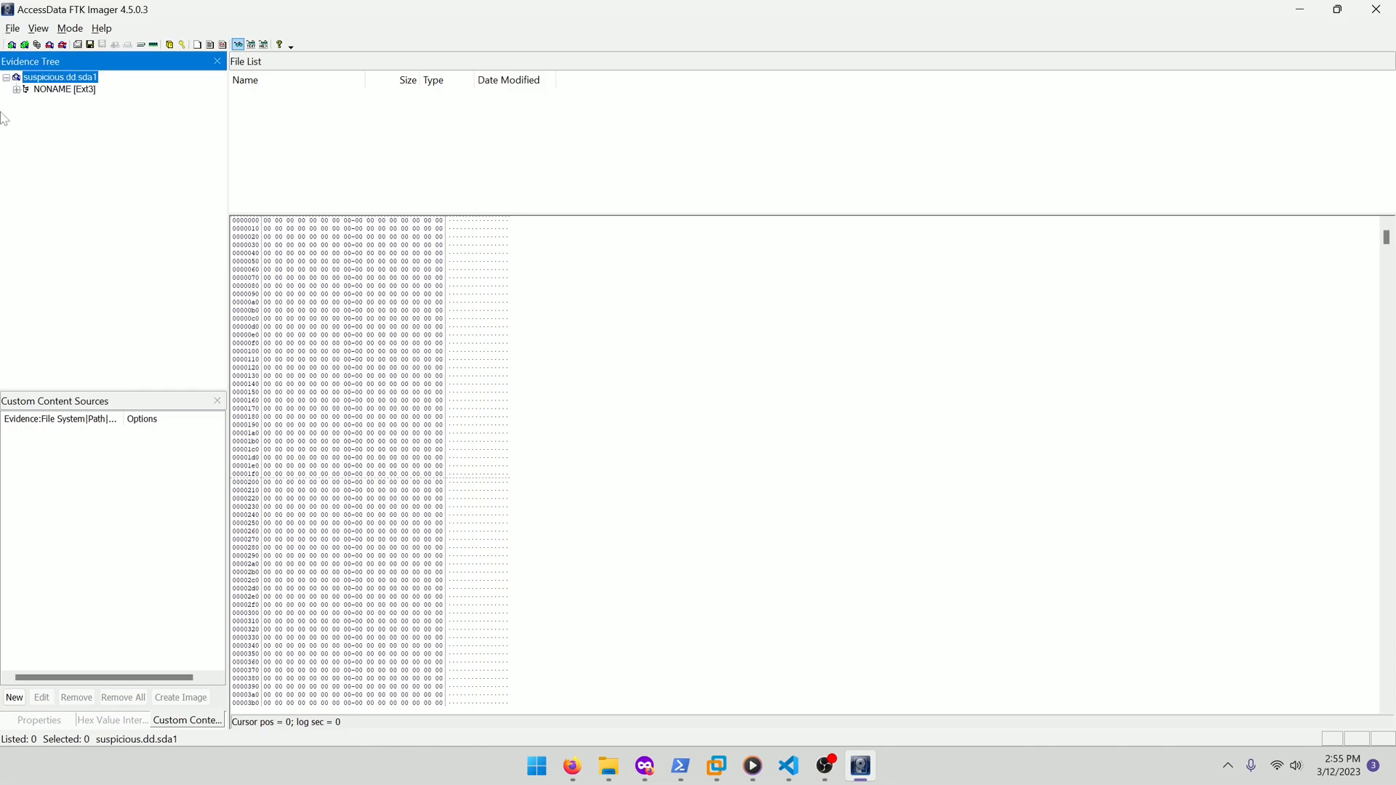
left_click(62, 89)
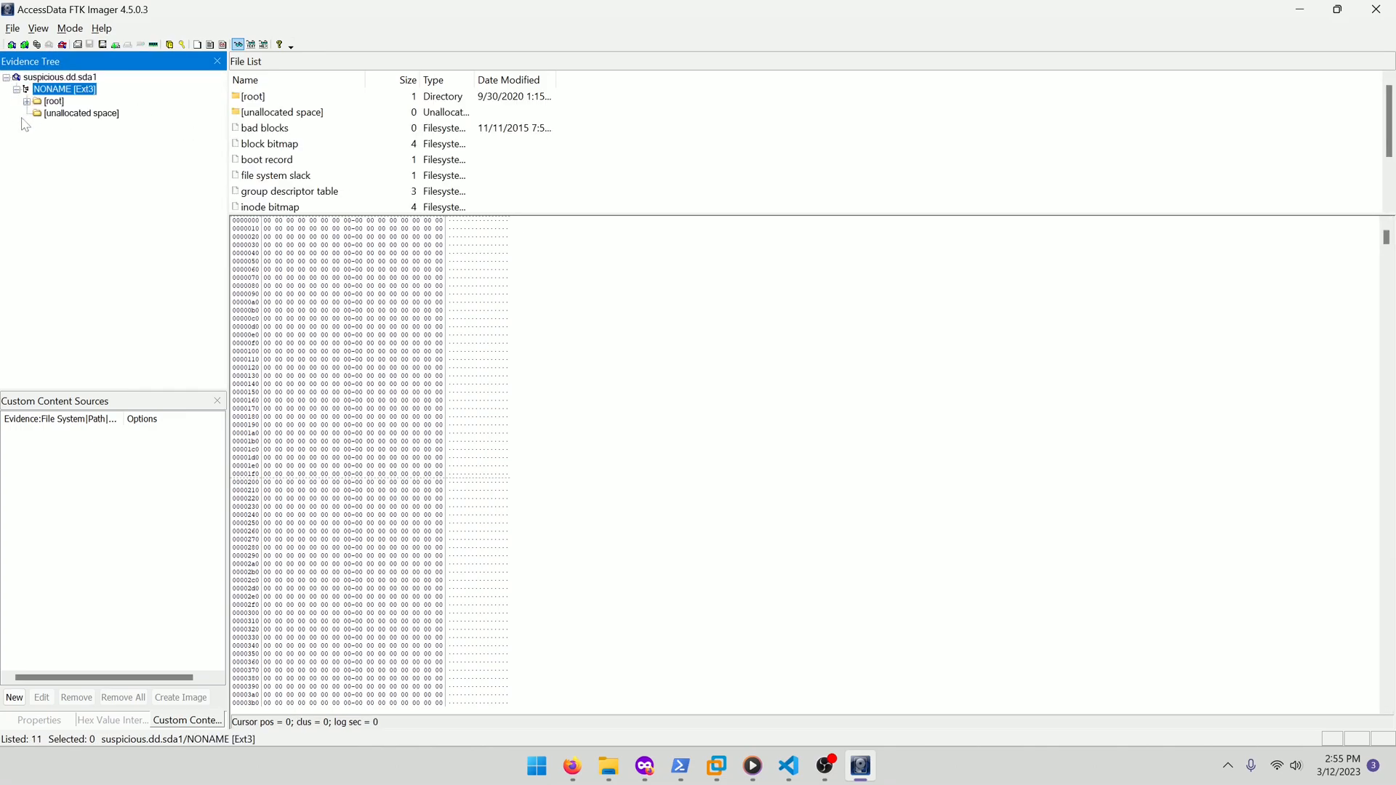
left_click(53, 100)
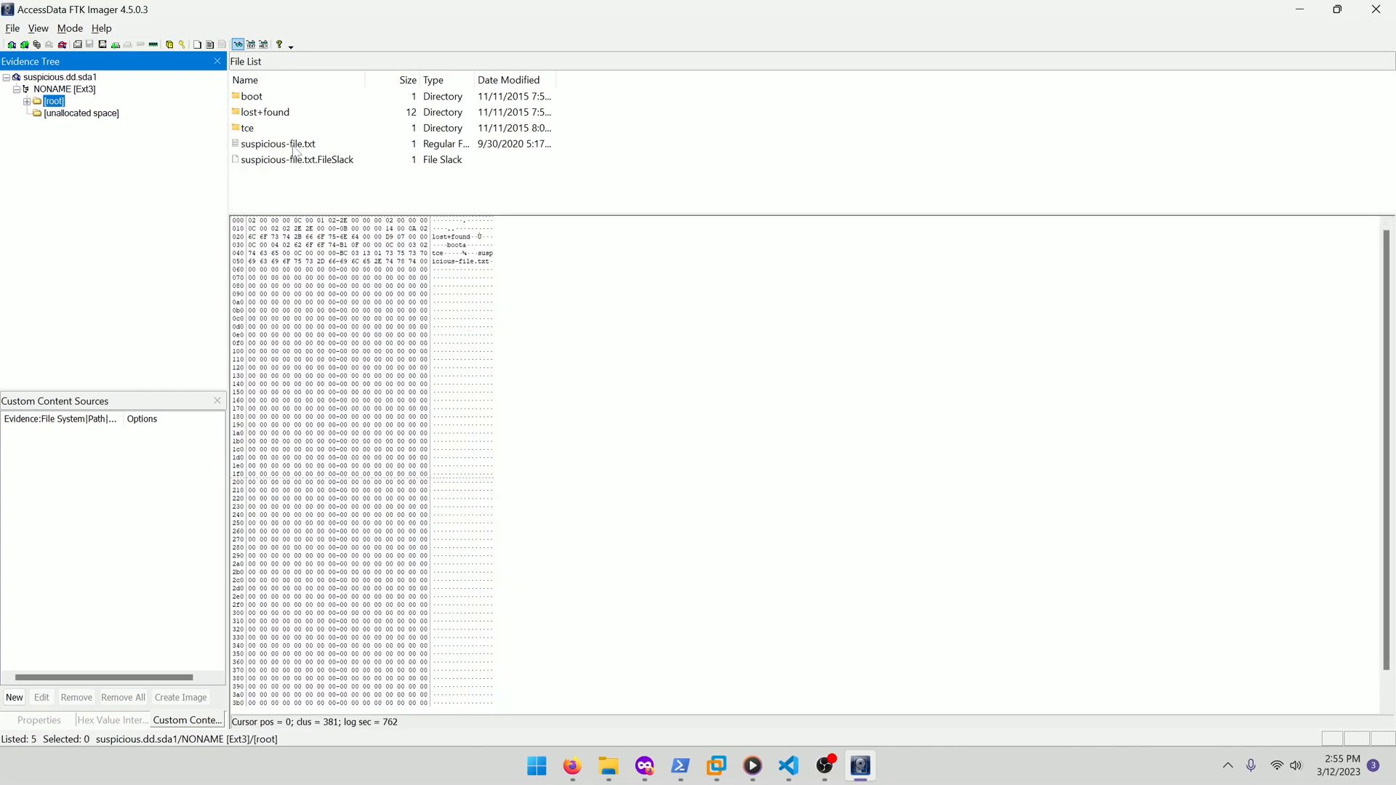
left_click(277, 143)
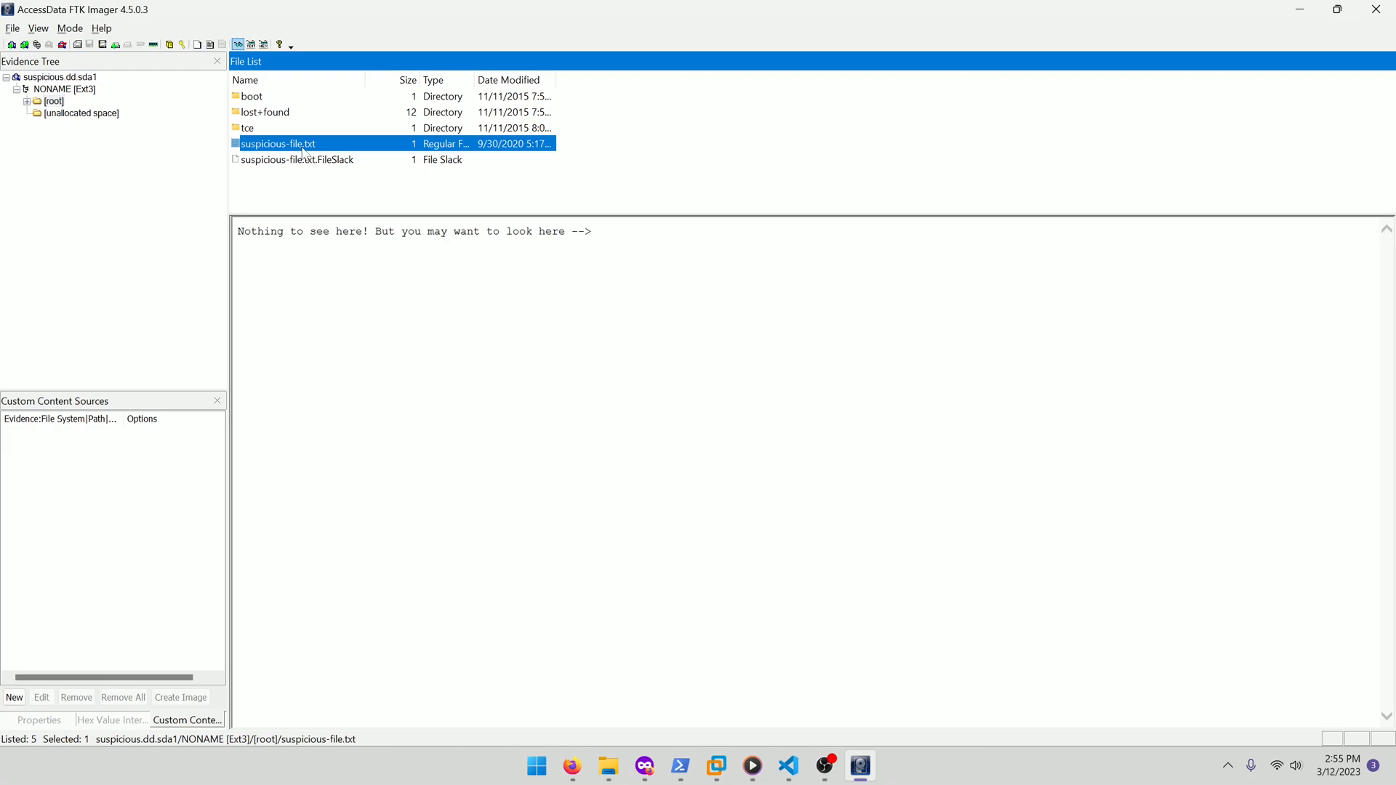
left_click_drag(237, 231, 537, 230)
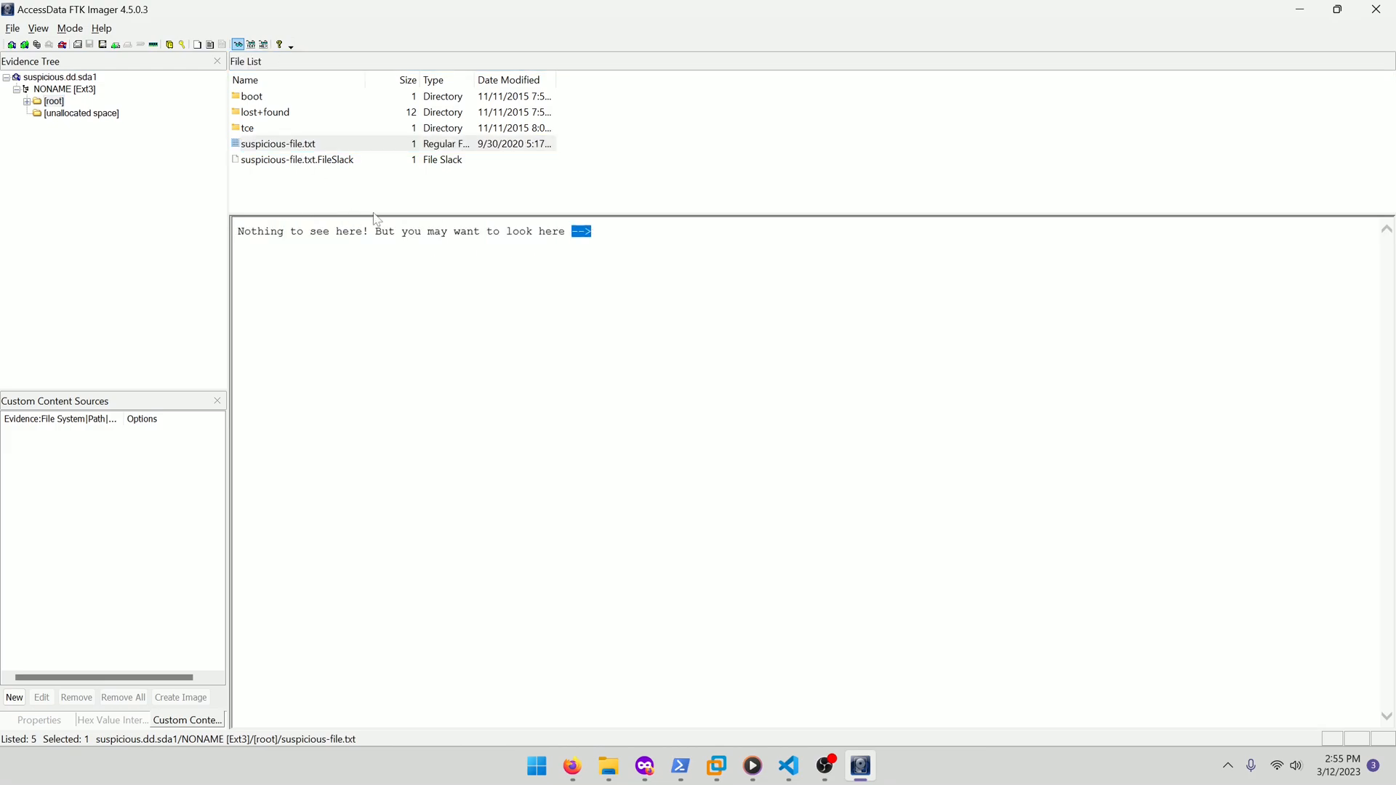
left_click(294, 170)
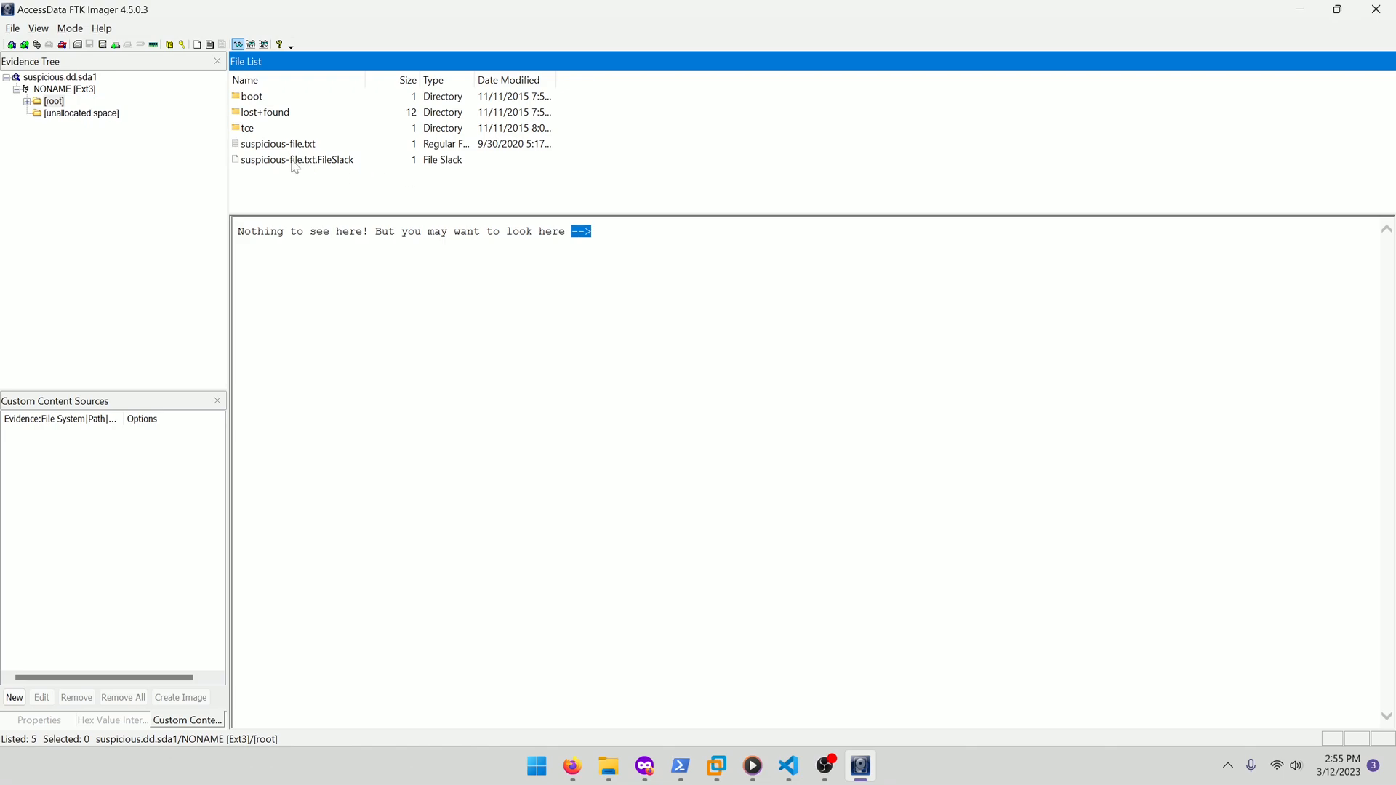
Step: Copy the suspicious-file.txt.FileSlack bytes as text and bring them over to CyberChef
left_click(298, 159)
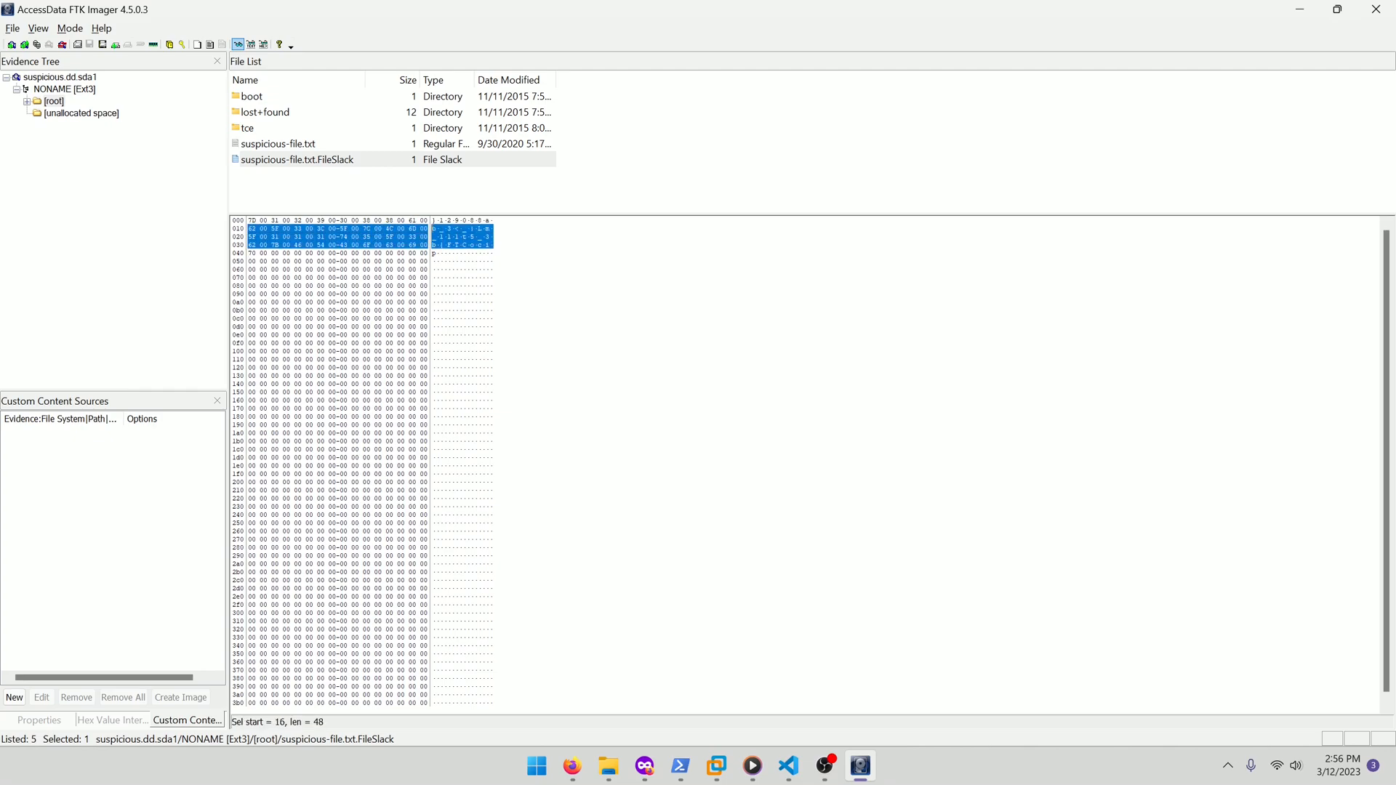
right_click(405, 245)
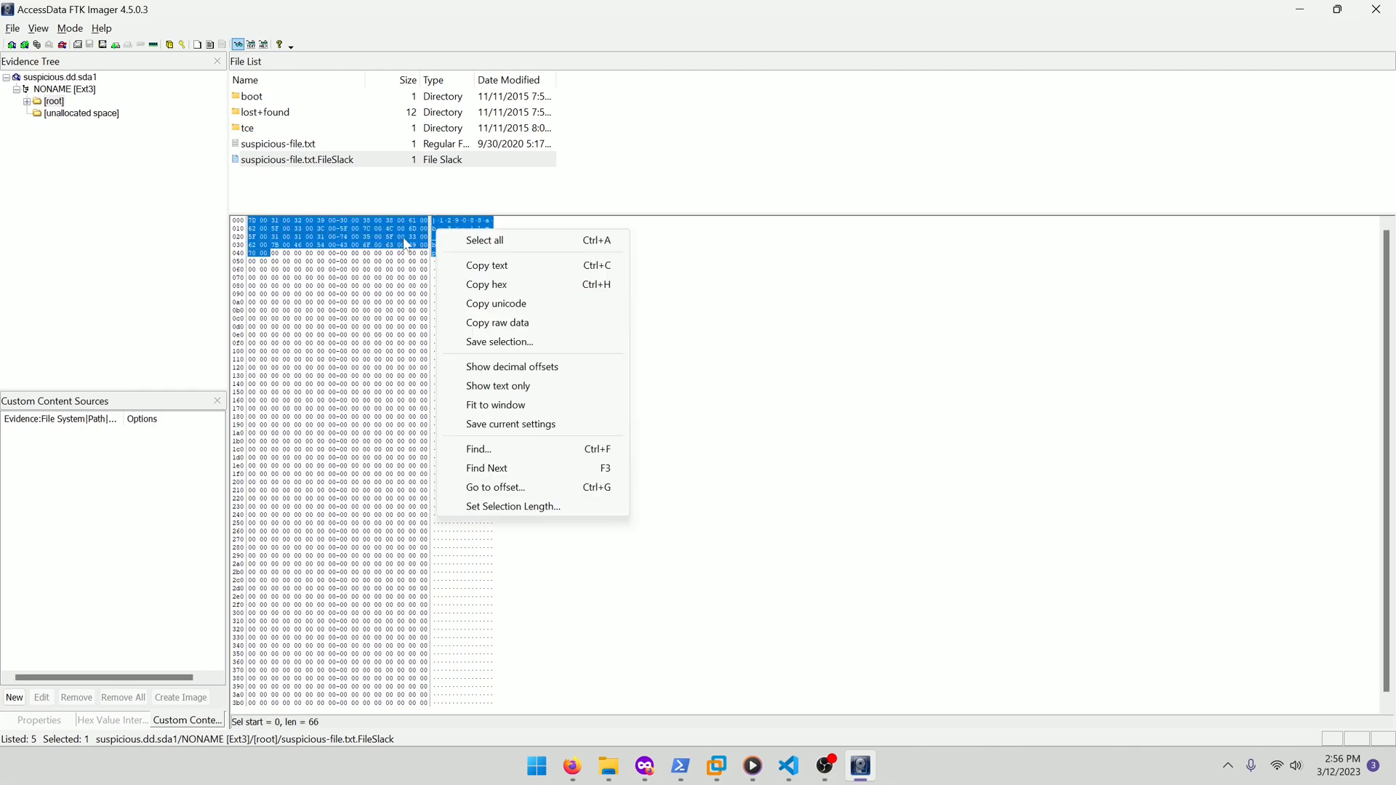
left_click(484, 241)
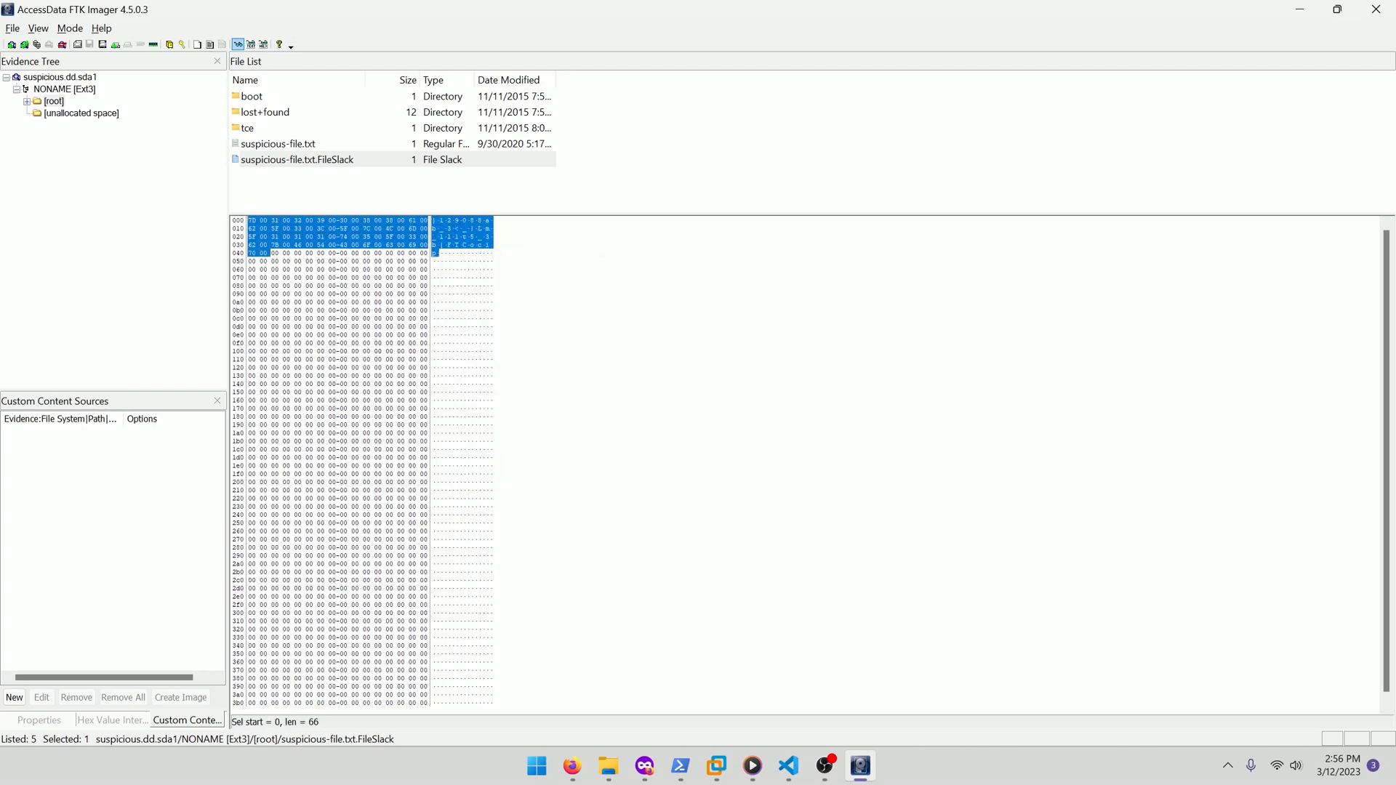
left_click(572, 766)
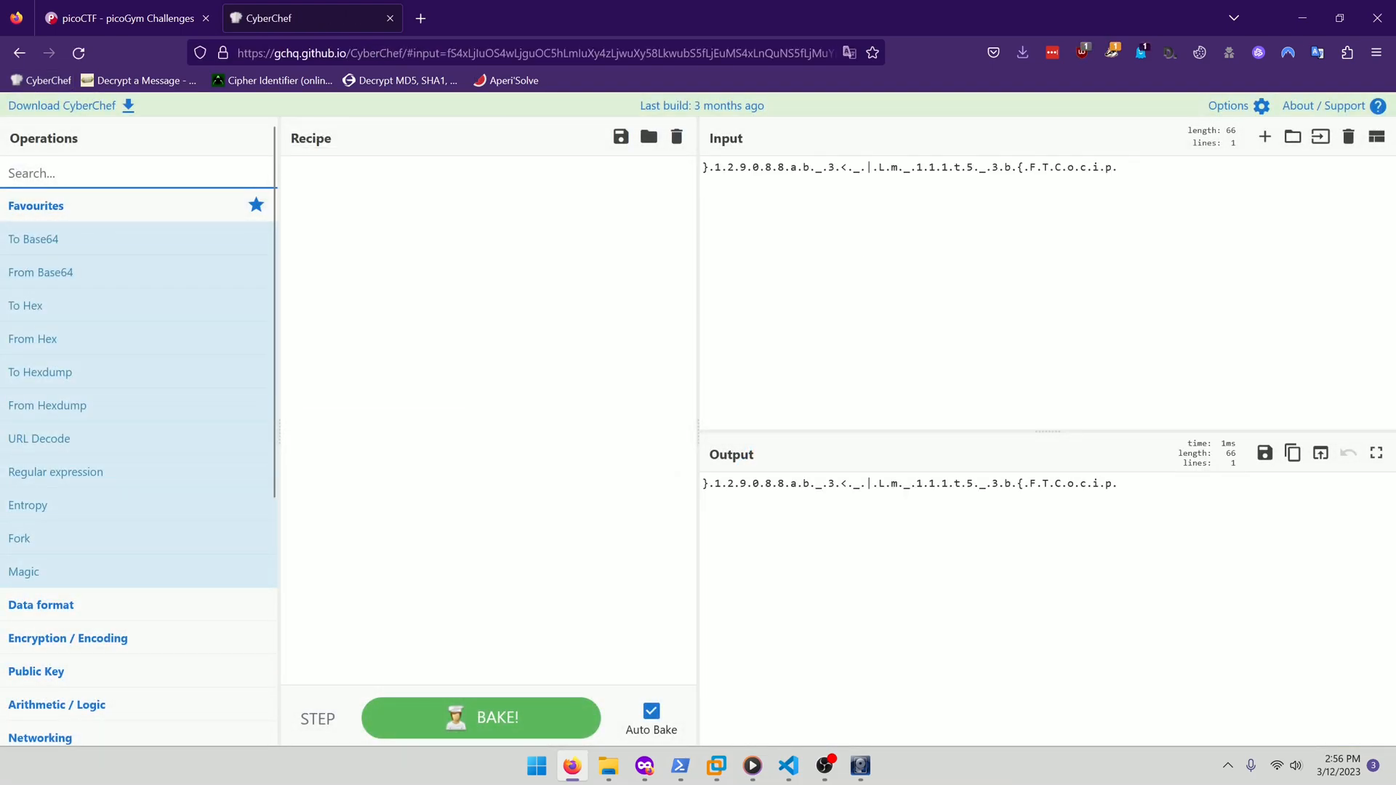
Step: Remove null bytes and reverse the text, then copy the flag picoCTF{b3_5t111_mL|_<3_ba880921}
type("remove nul")
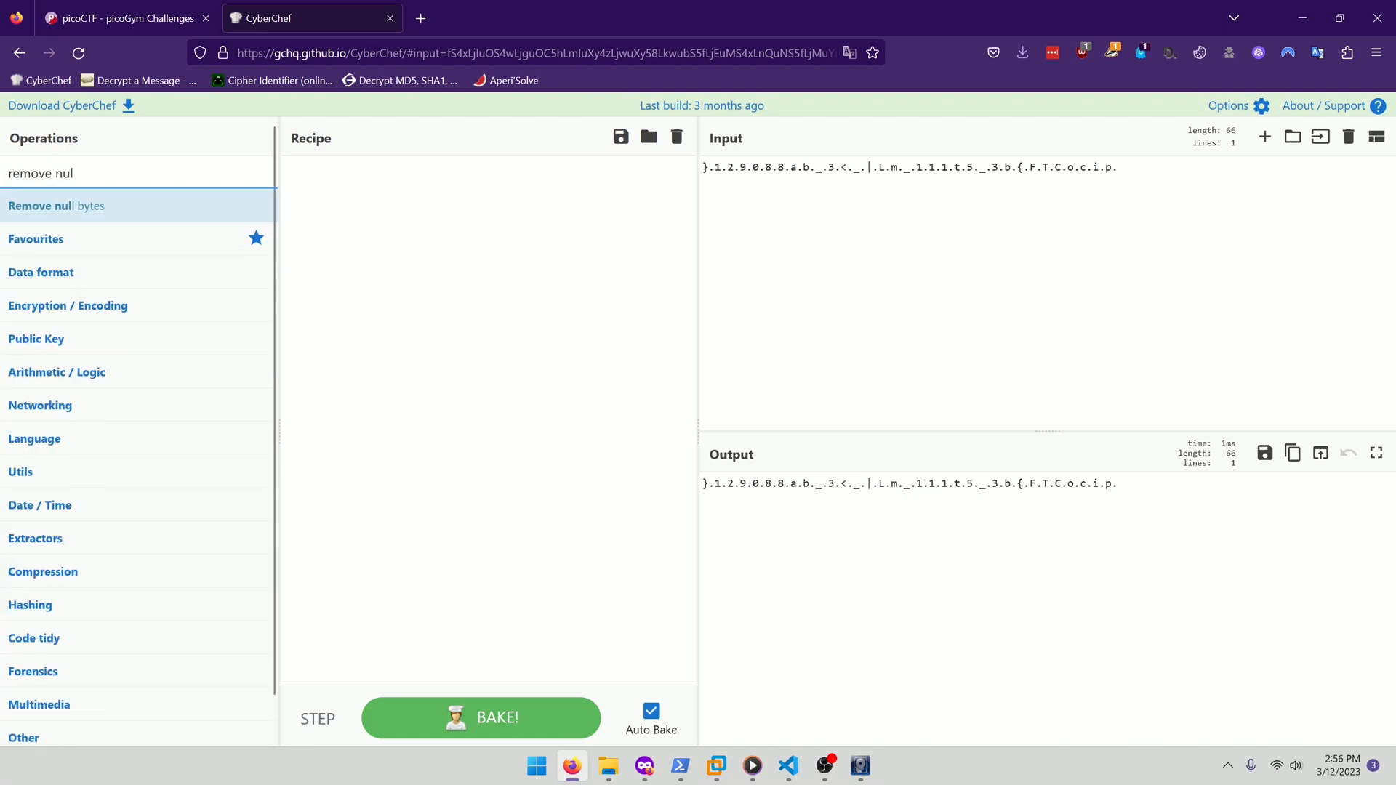
double_click(56, 206)
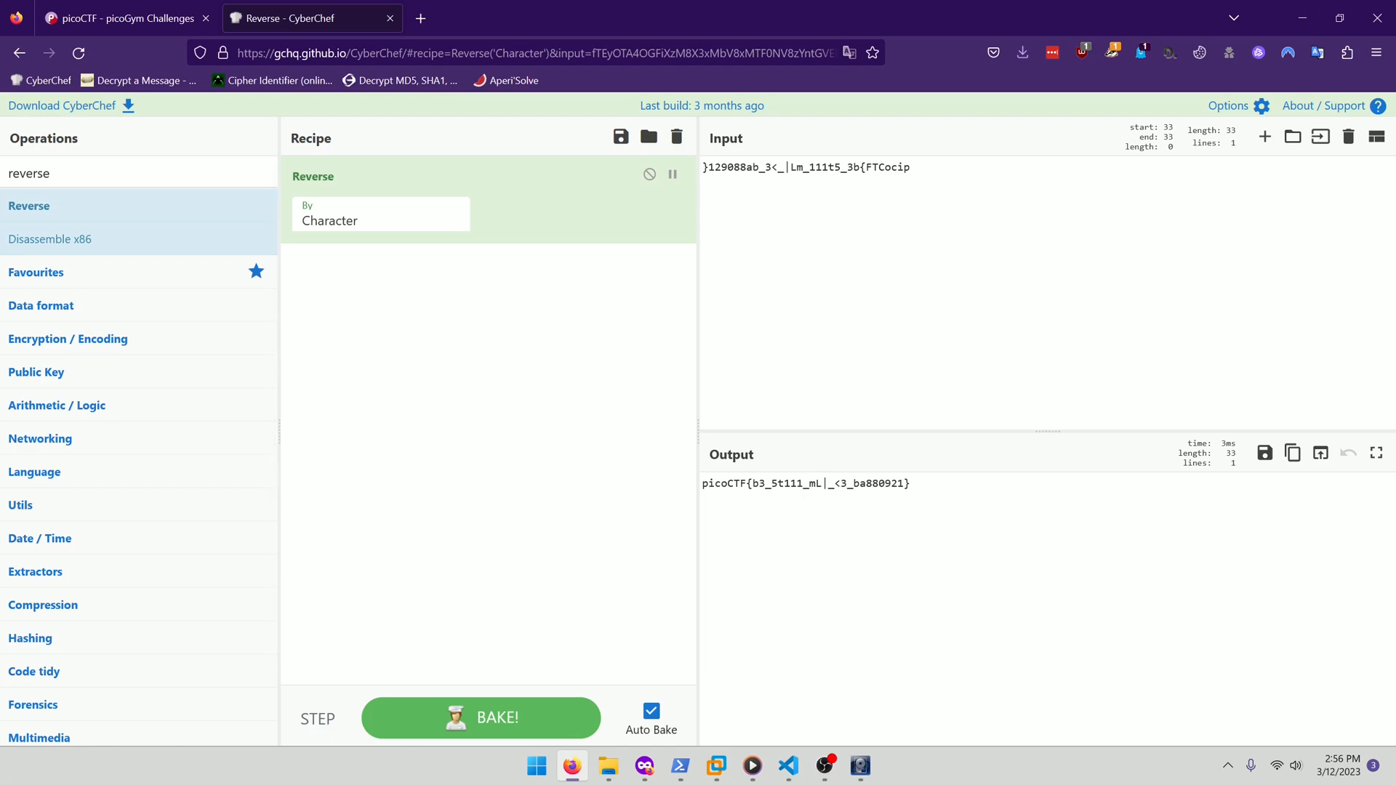
triple_click(806, 484)
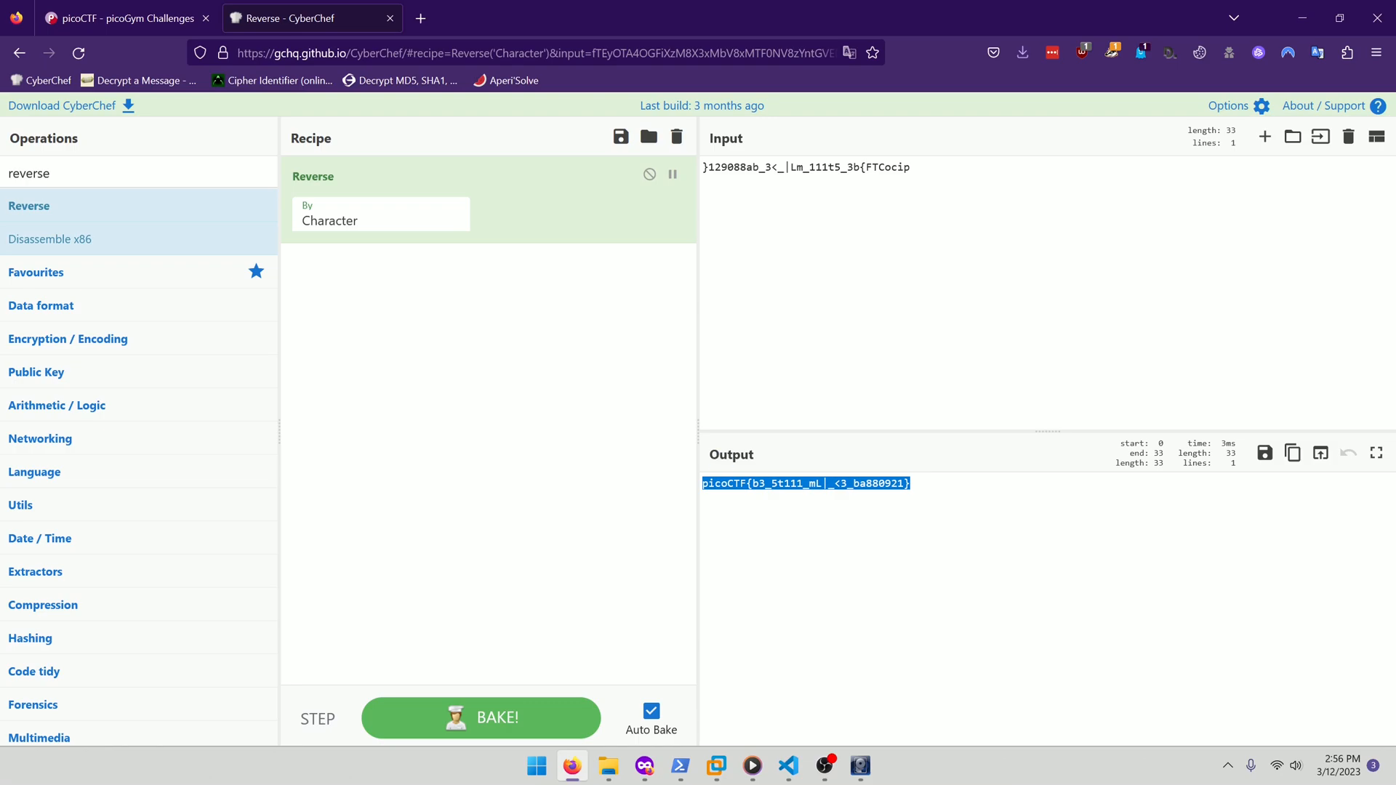
left_click(124, 18)
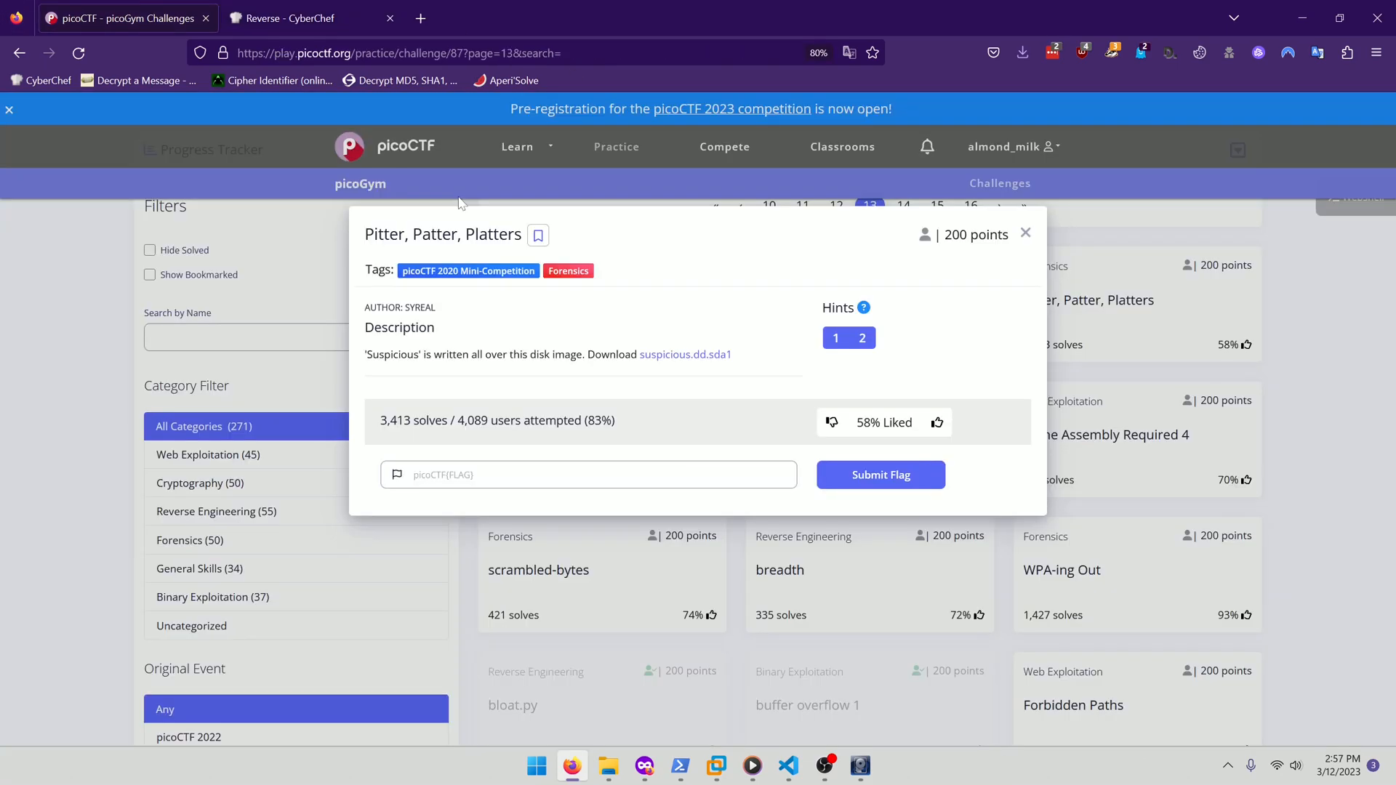
type("picoCTF{b3_5t111_mL|_<3_ba880921}")
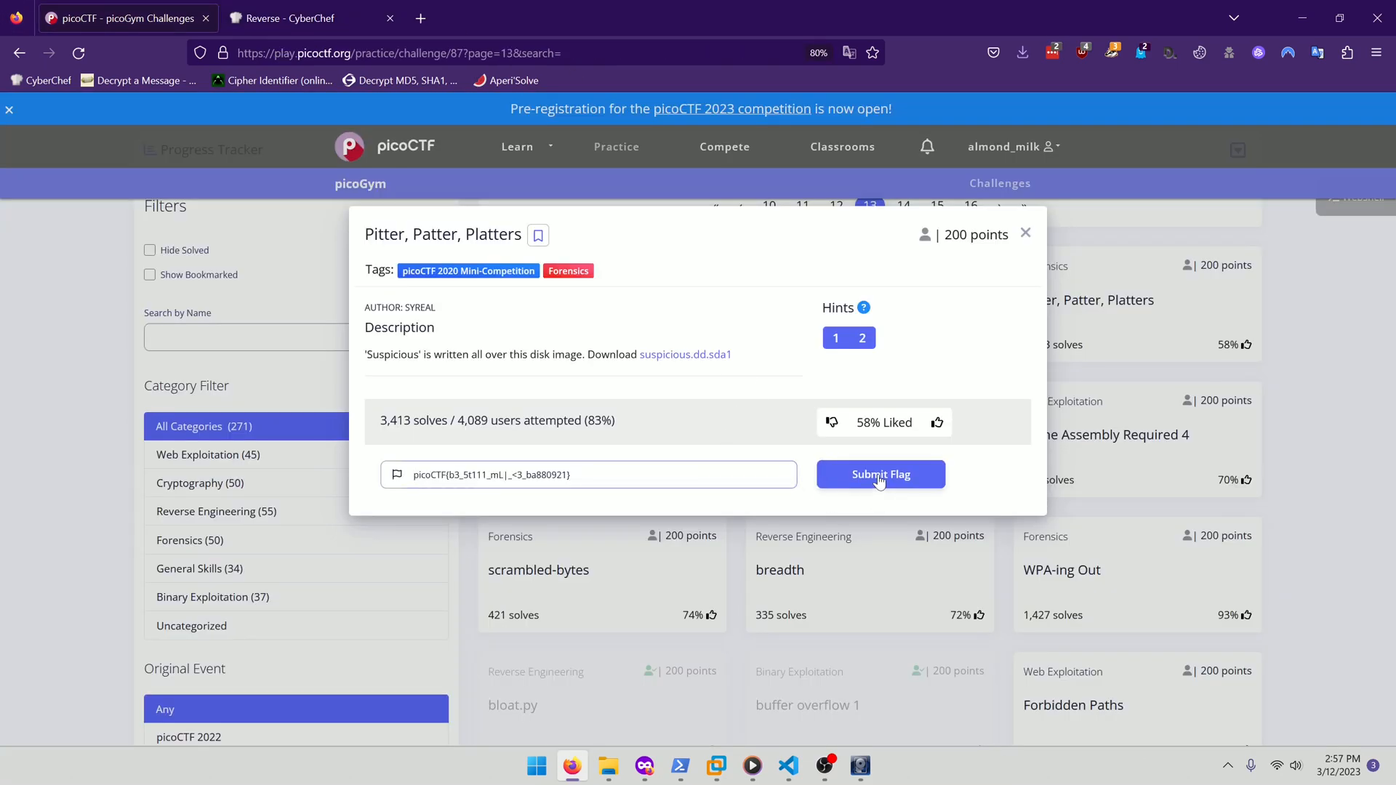
left_click(880, 474)
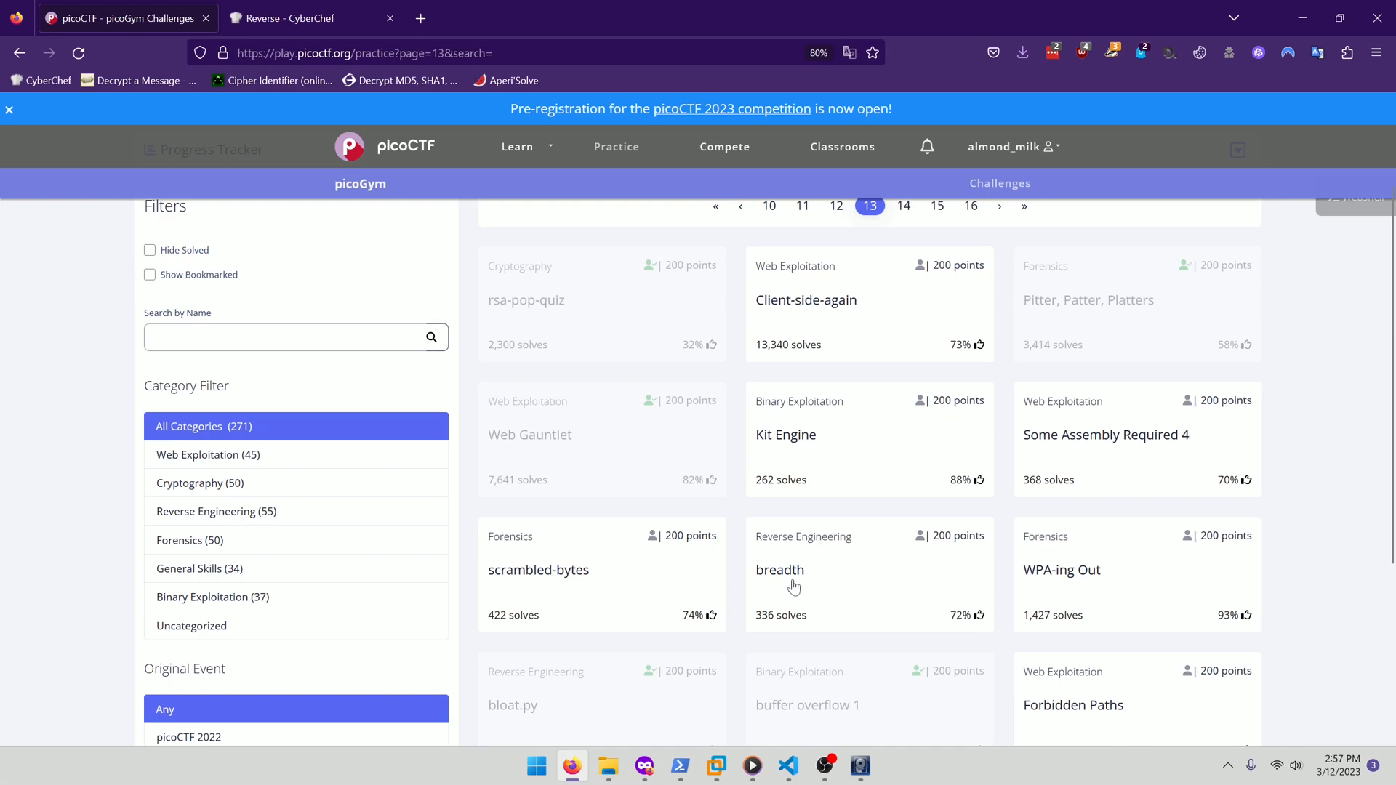
mouse_move(793, 537)
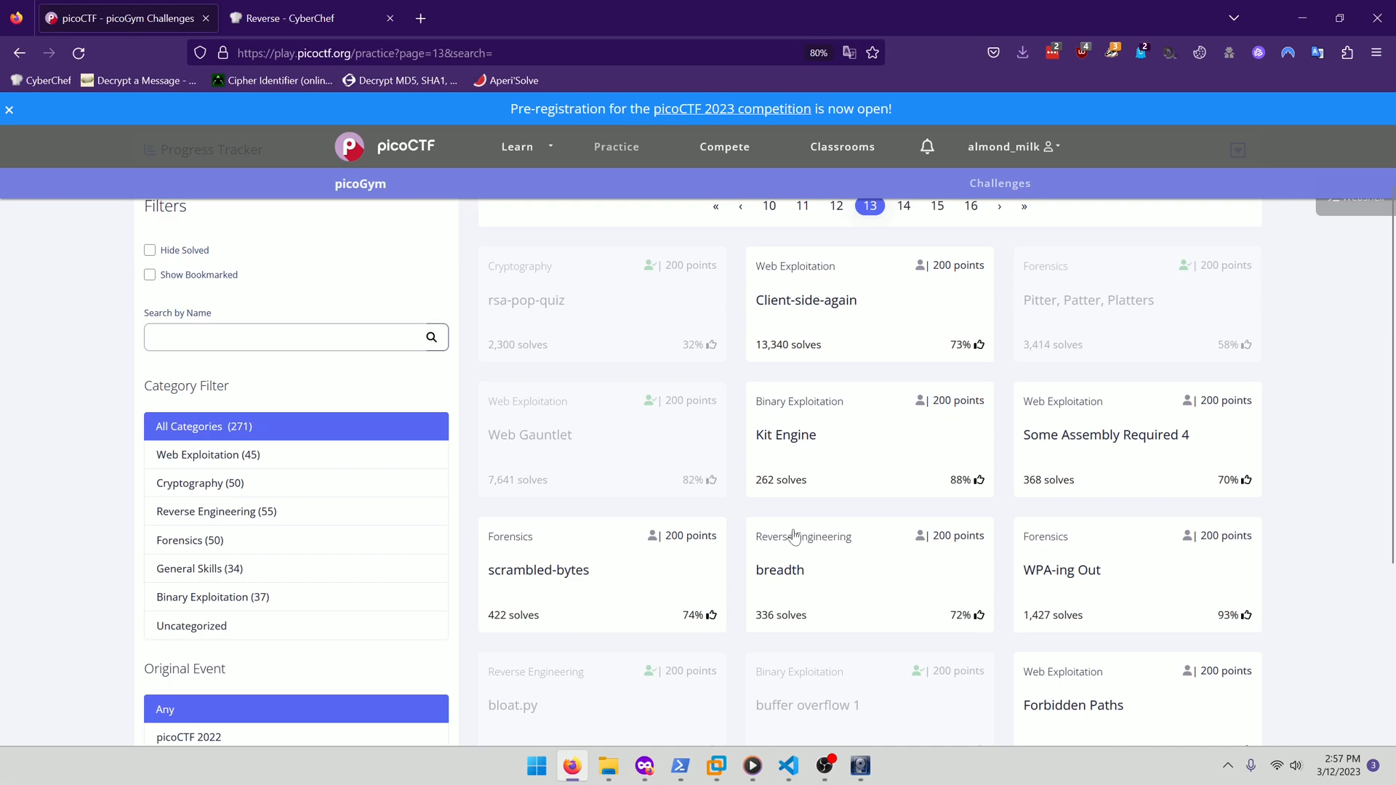